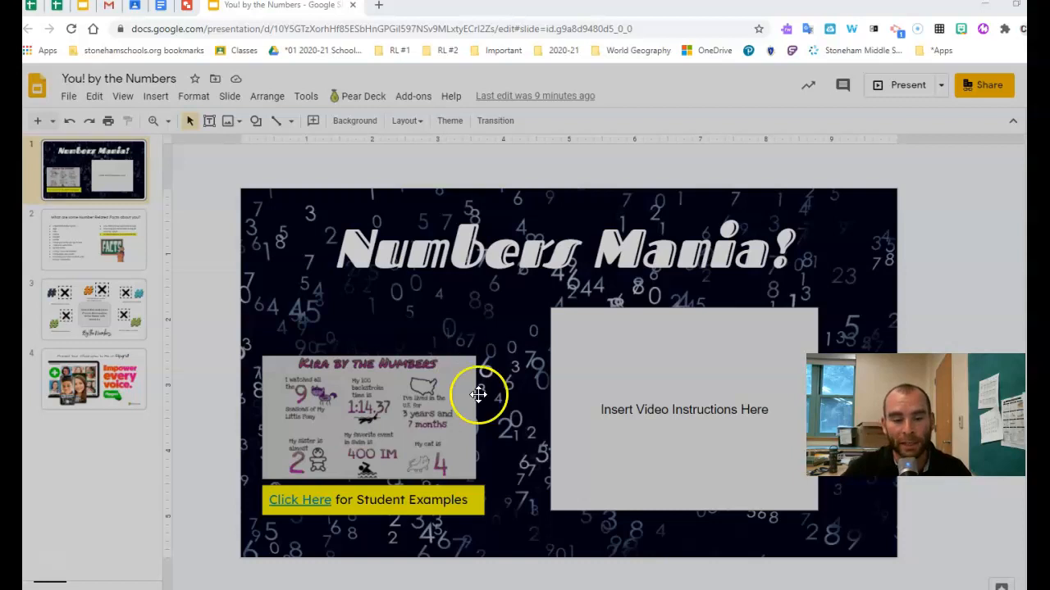
pyautogui.moveTo(311, 499)
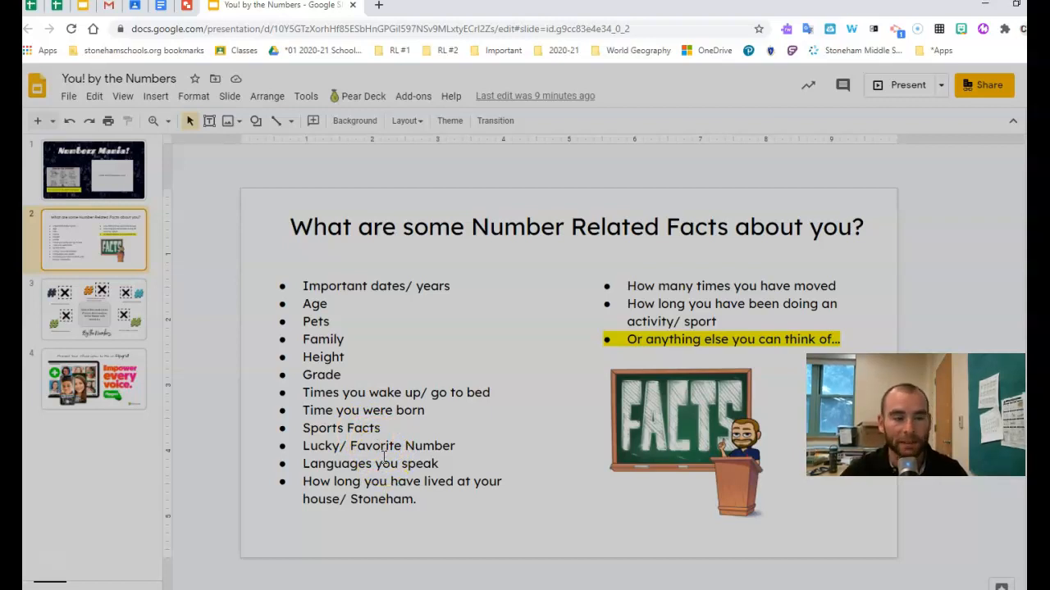
# Step: Revisit the Numbers Mania title slide, then show slide 2 with number-related fact ideas
pyautogui.click(94, 170)
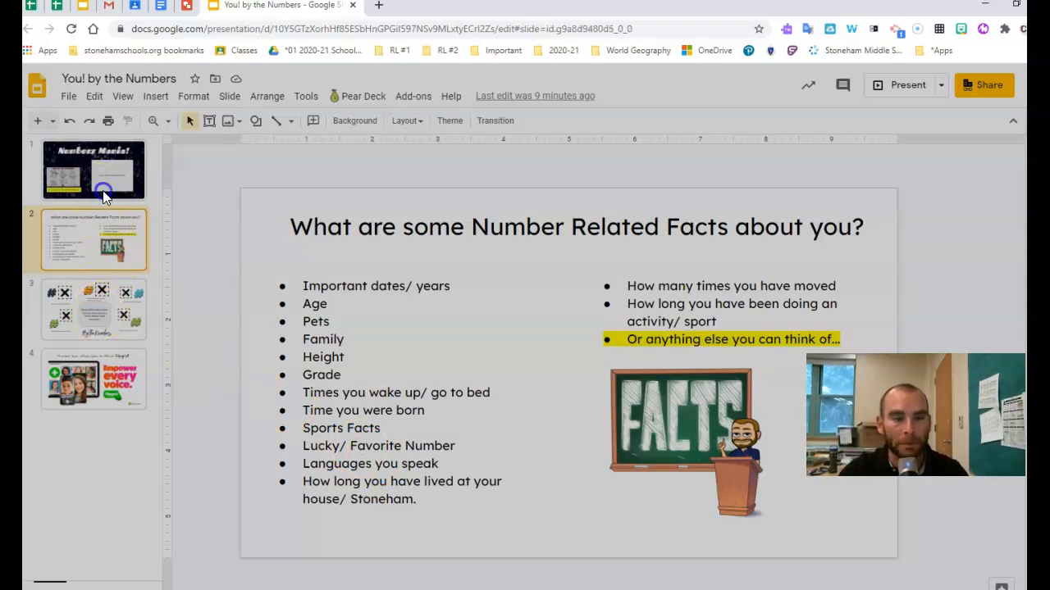
pyautogui.click(94, 170)
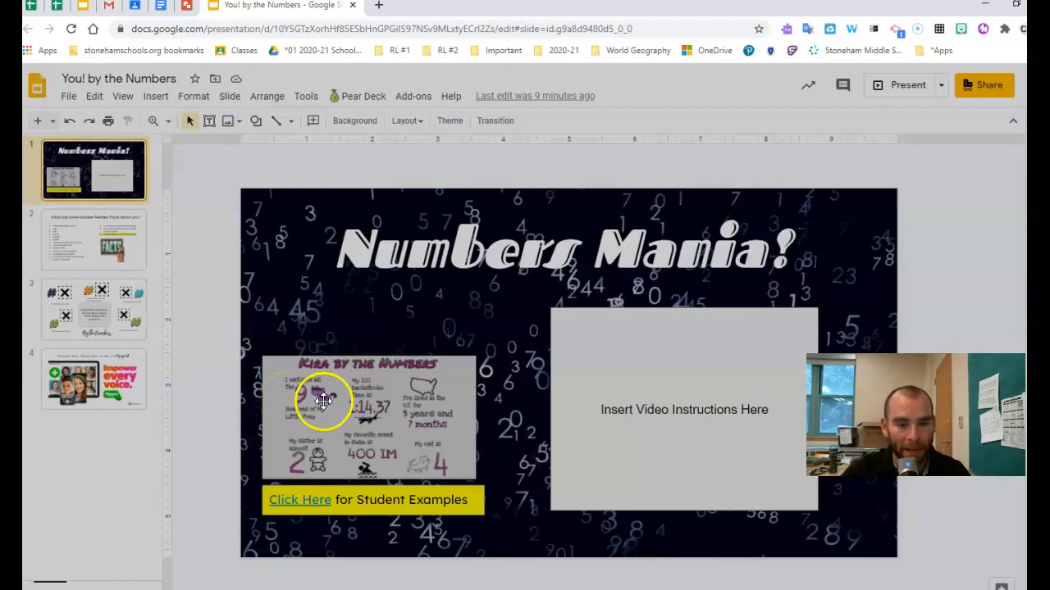
pyautogui.moveTo(333, 452)
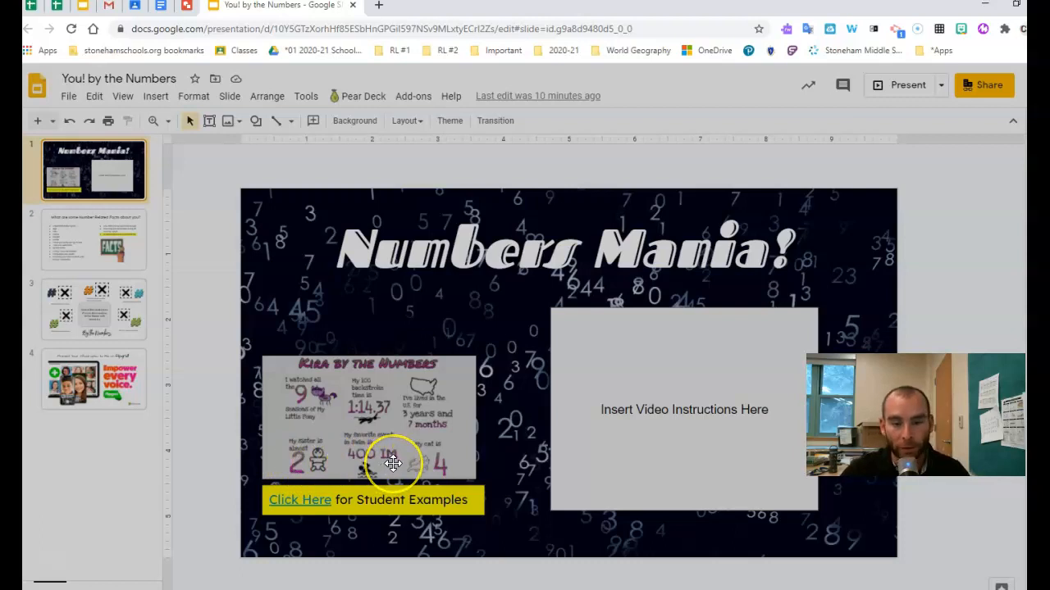
pyautogui.moveTo(420, 456)
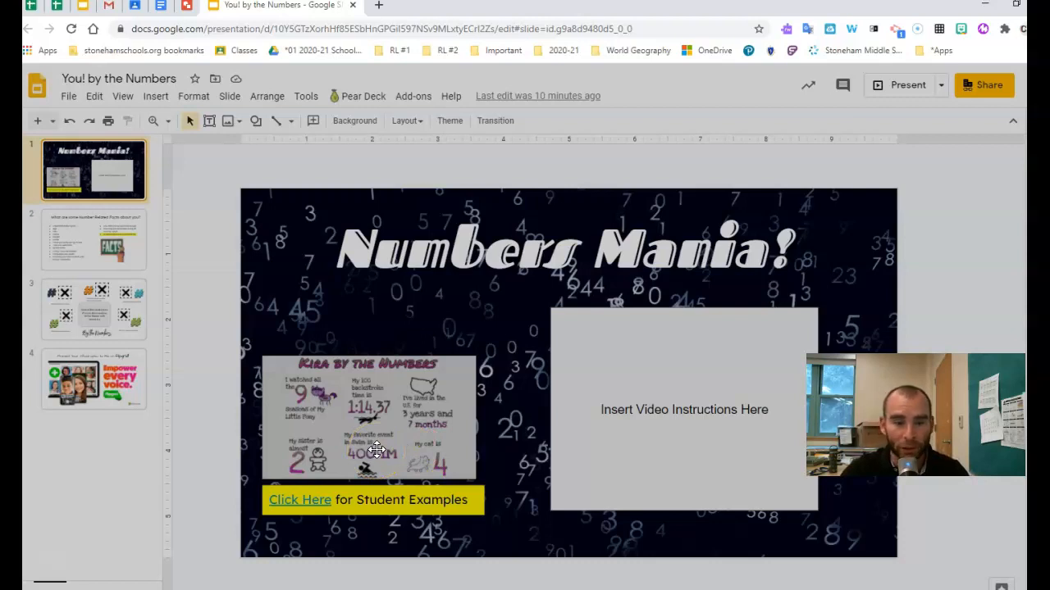
pyautogui.moveTo(467, 441)
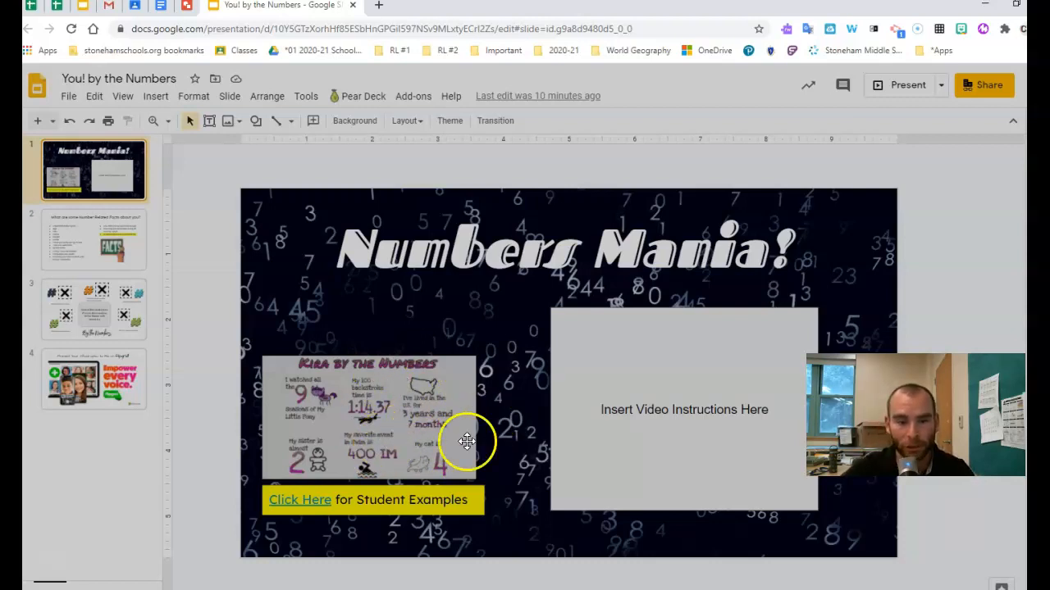
pyautogui.moveTo(402, 396)
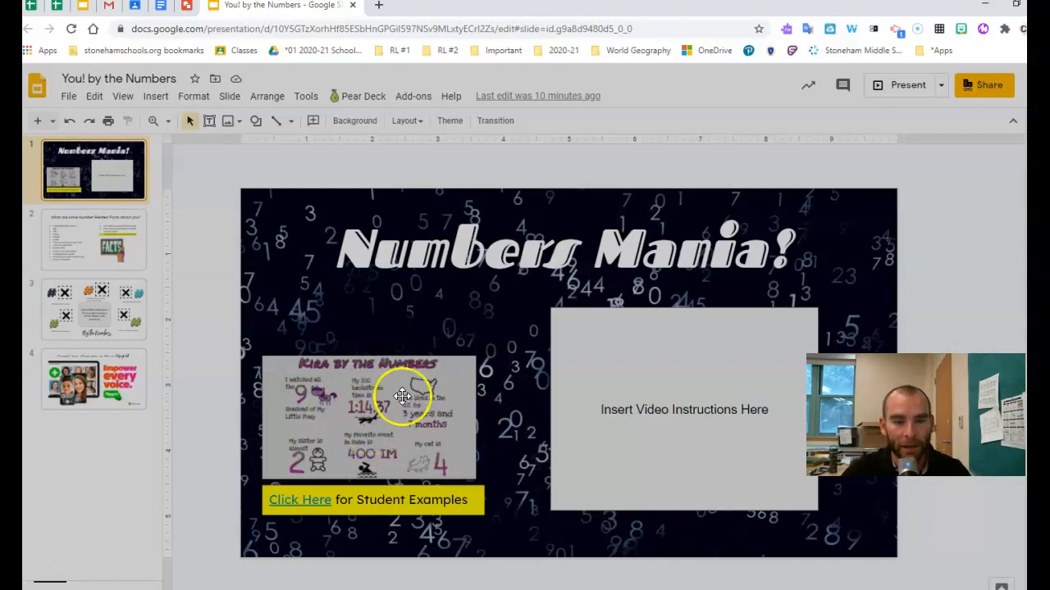
pyautogui.moveTo(343, 379)
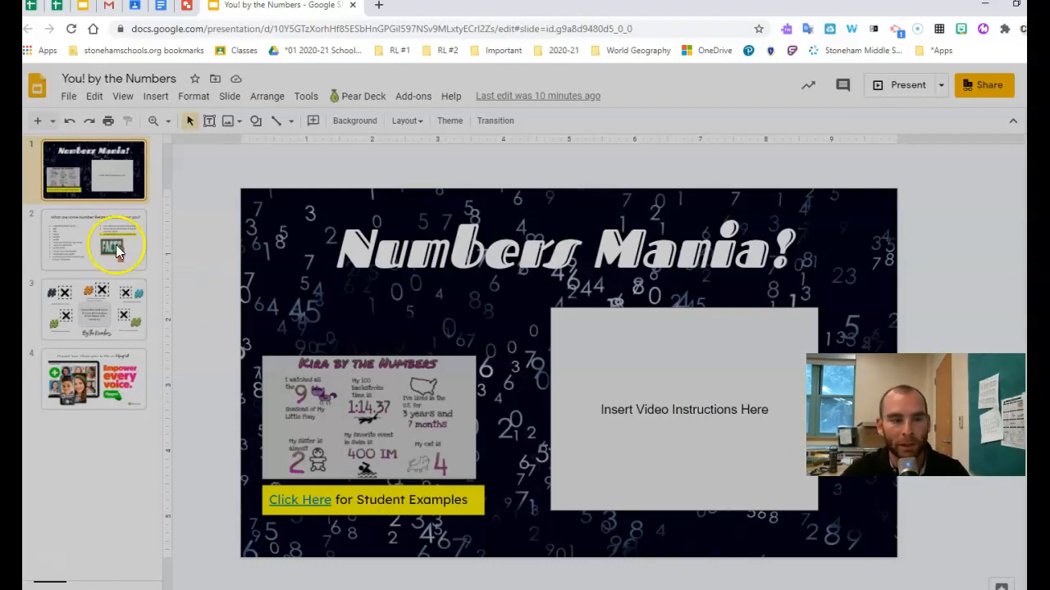
pyautogui.click(93, 240)
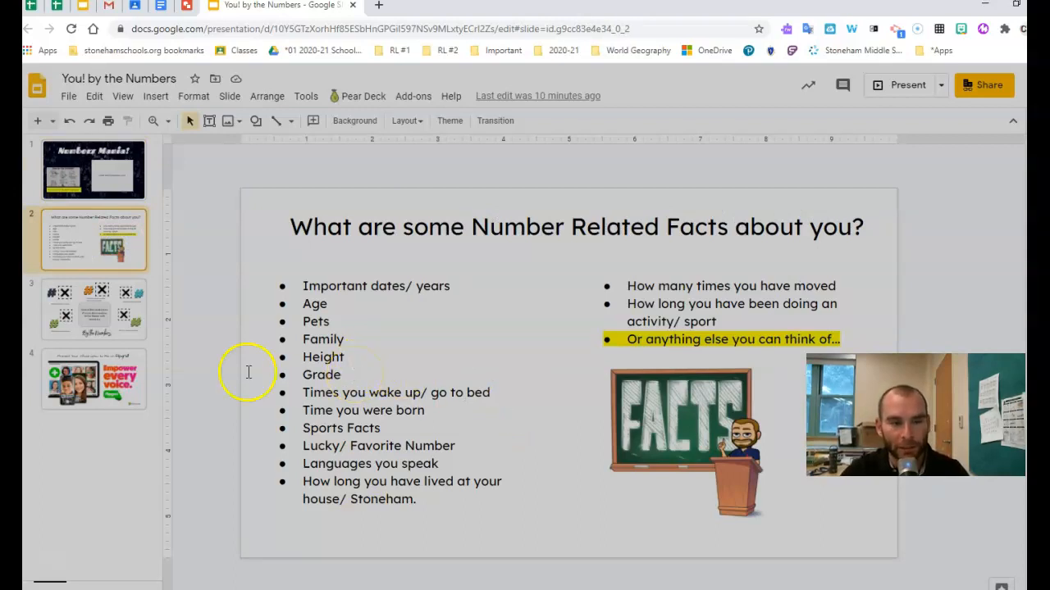
# Step: On the slide 3 infographic template, type 7 into the first # WordArt
pyautogui.click(94, 309)
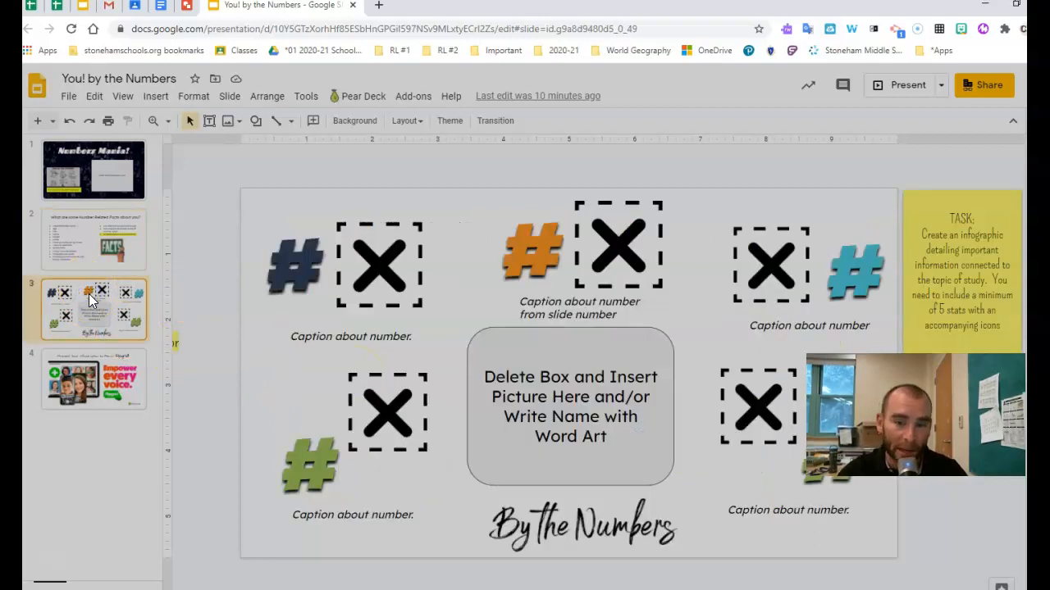
pyautogui.moveTo(250, 246)
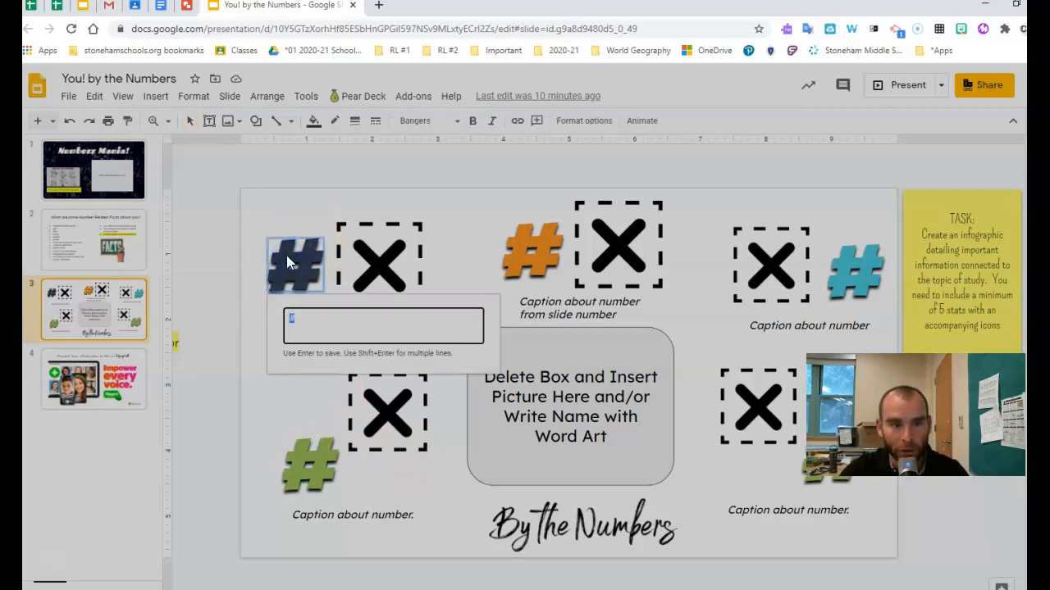
pyautogui.write('7')
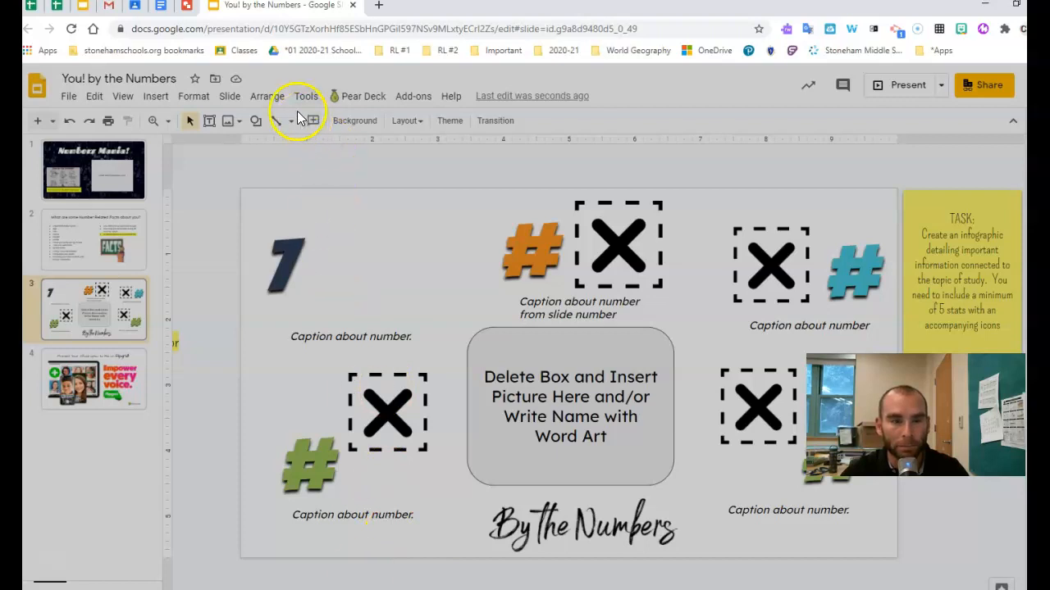
pyautogui.click(414, 96)
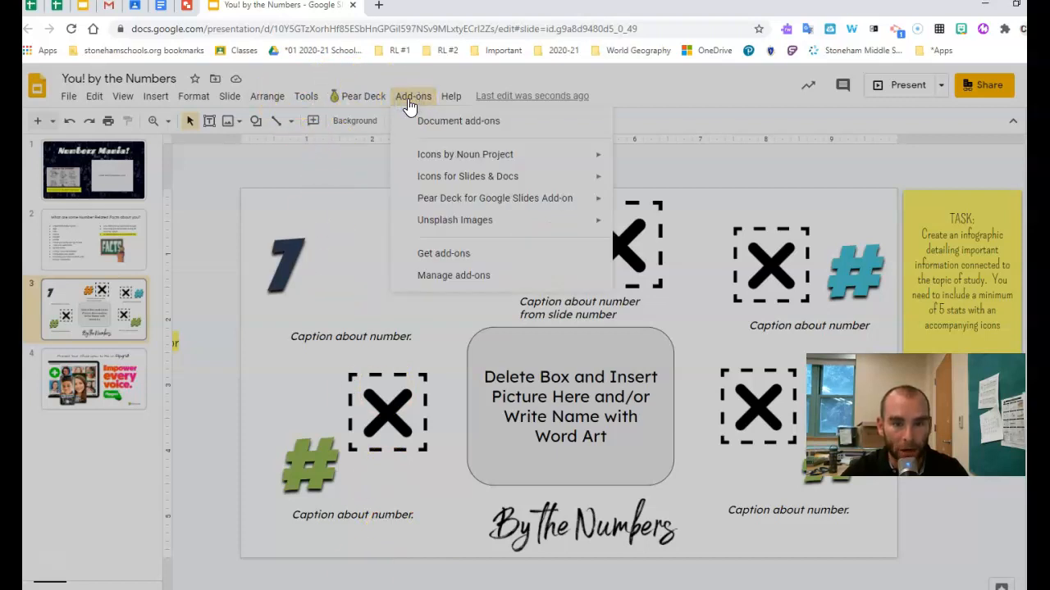
pyautogui.click(444, 253)
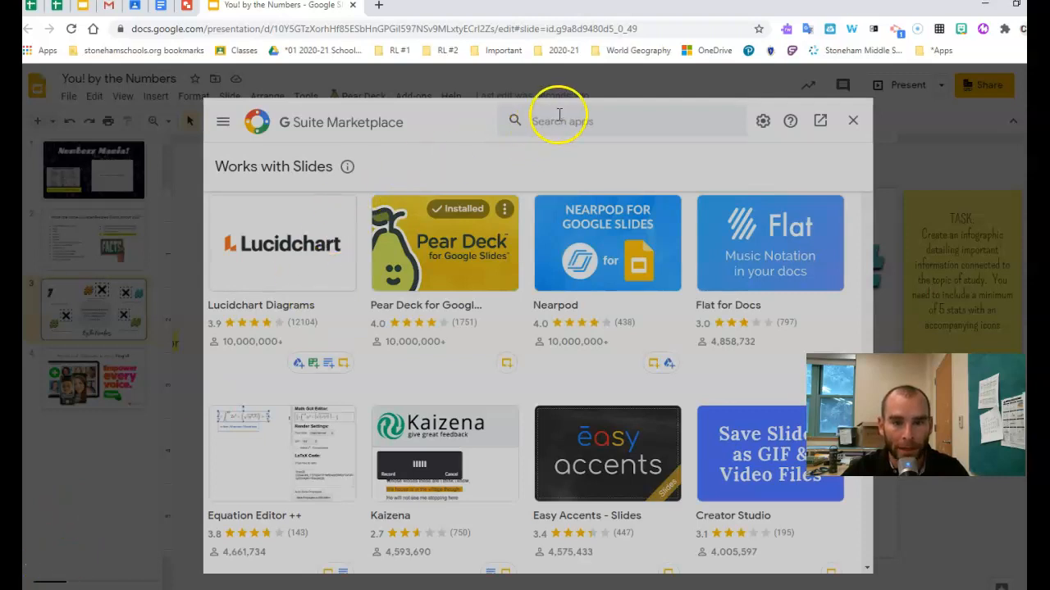
pyautogui.write('flaticon')
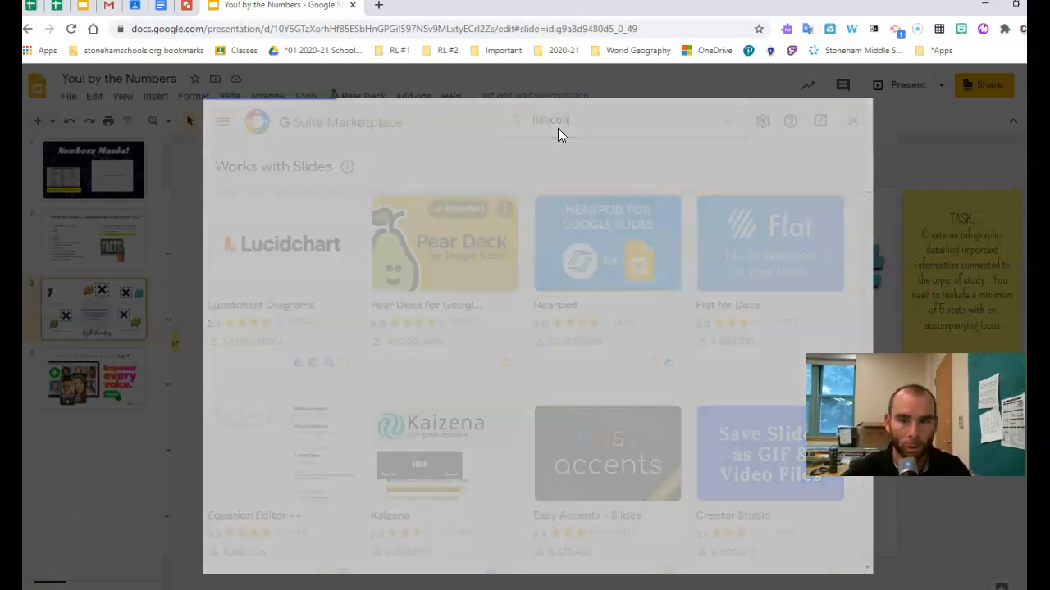
pyautogui.press('Enter')
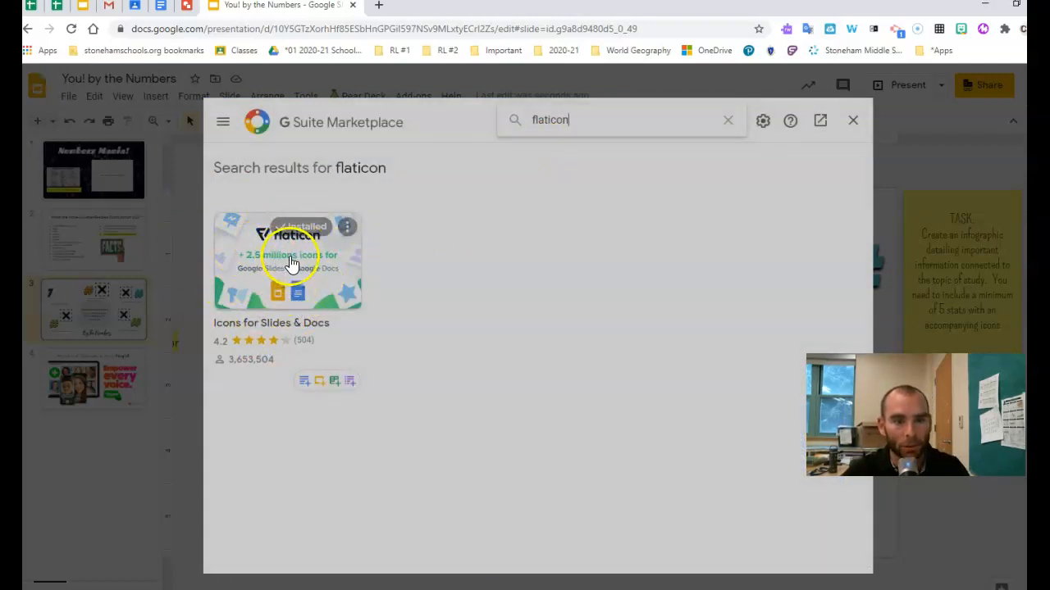
pyautogui.click(287, 261)
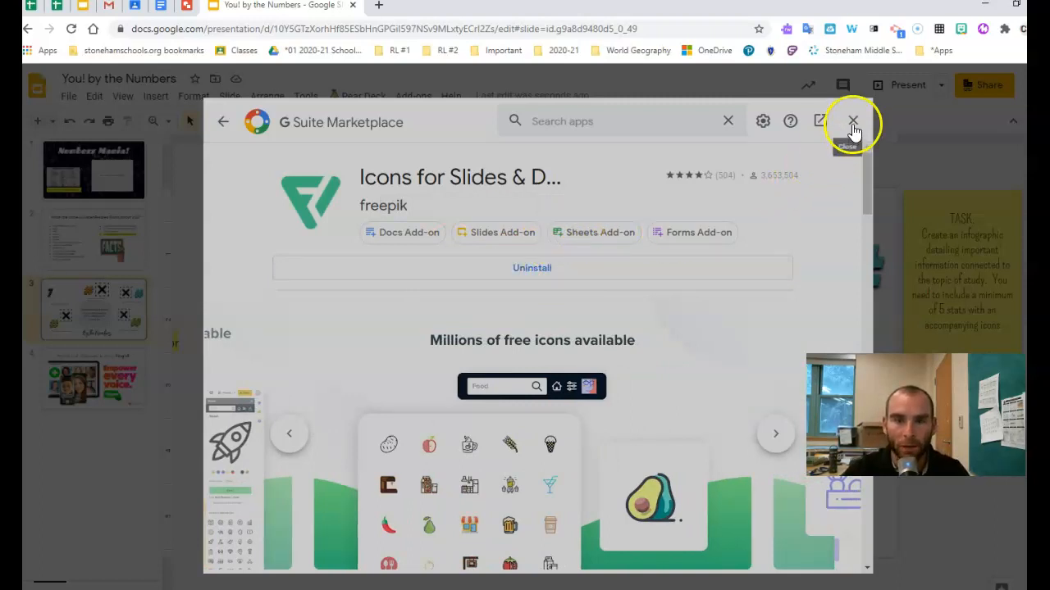
pyautogui.click(852, 121)
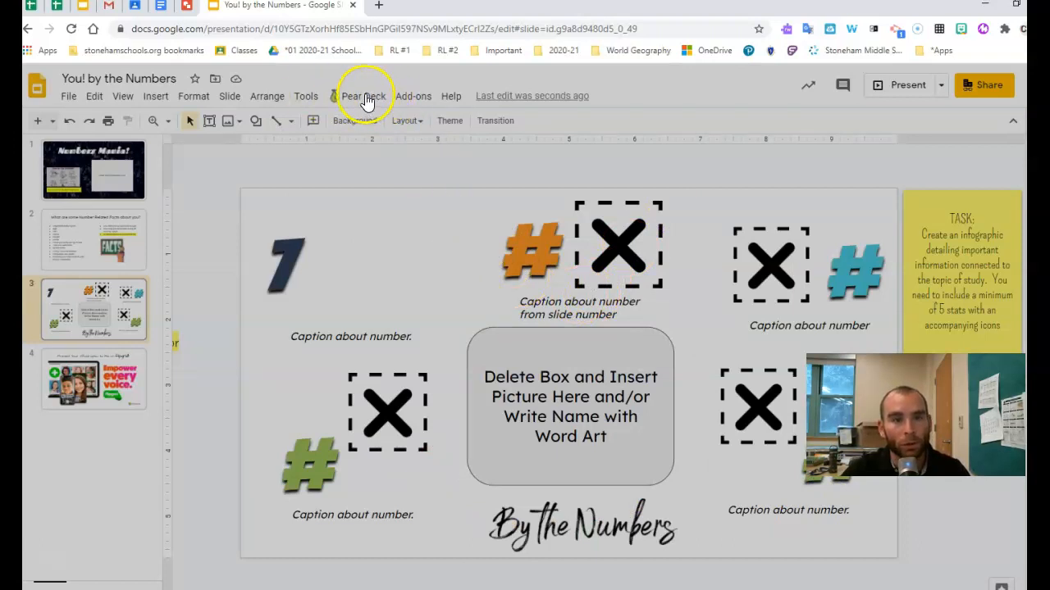
# Step: Search the Flaticon add-on for 'teaching' and insert the classroom teaching icon
pyautogui.click(413, 96)
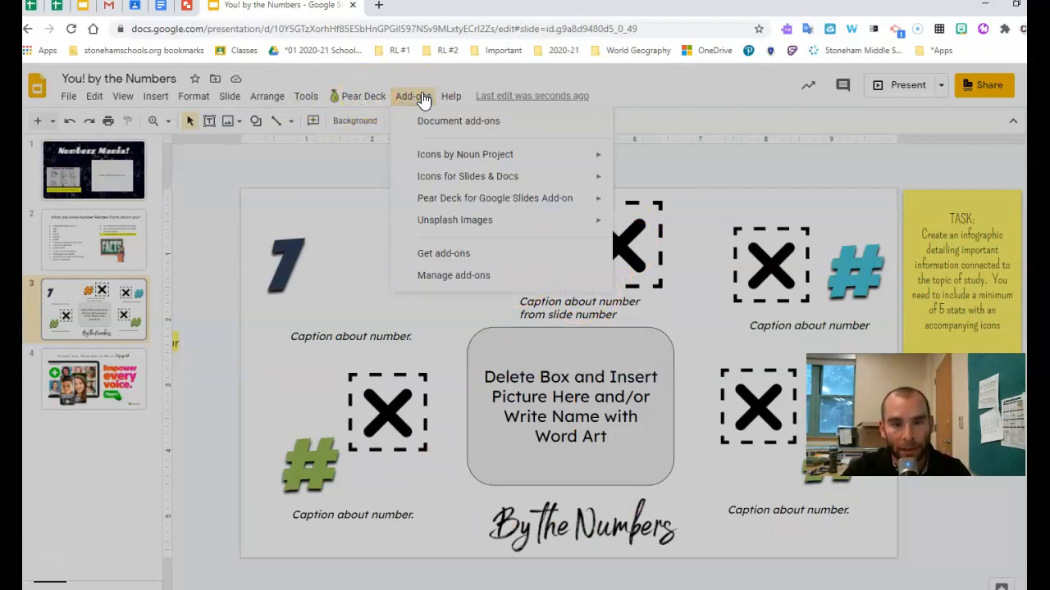
pyautogui.moveTo(468, 176)
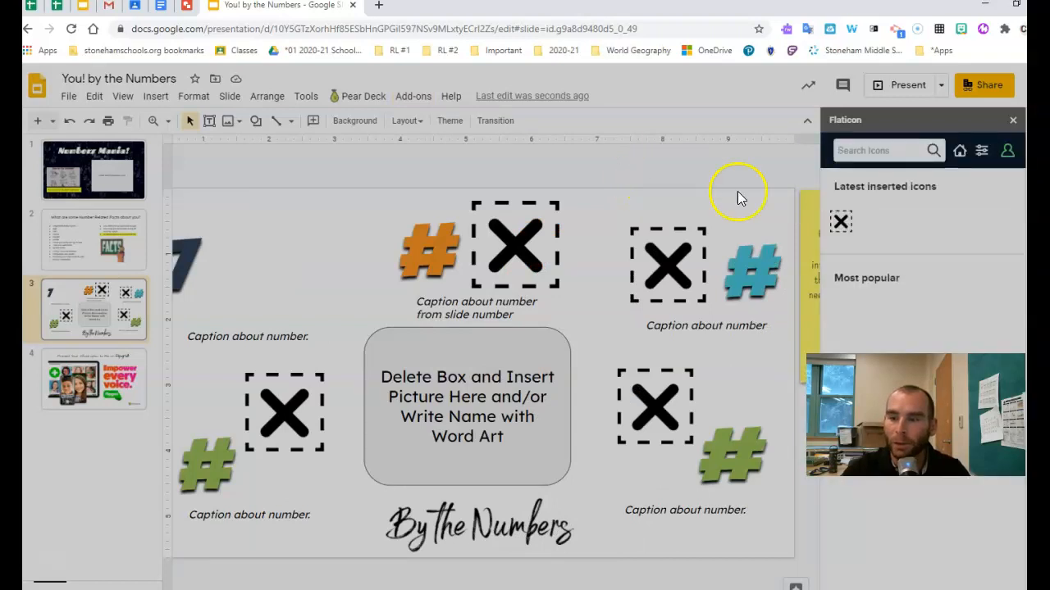
pyautogui.click(878, 150)
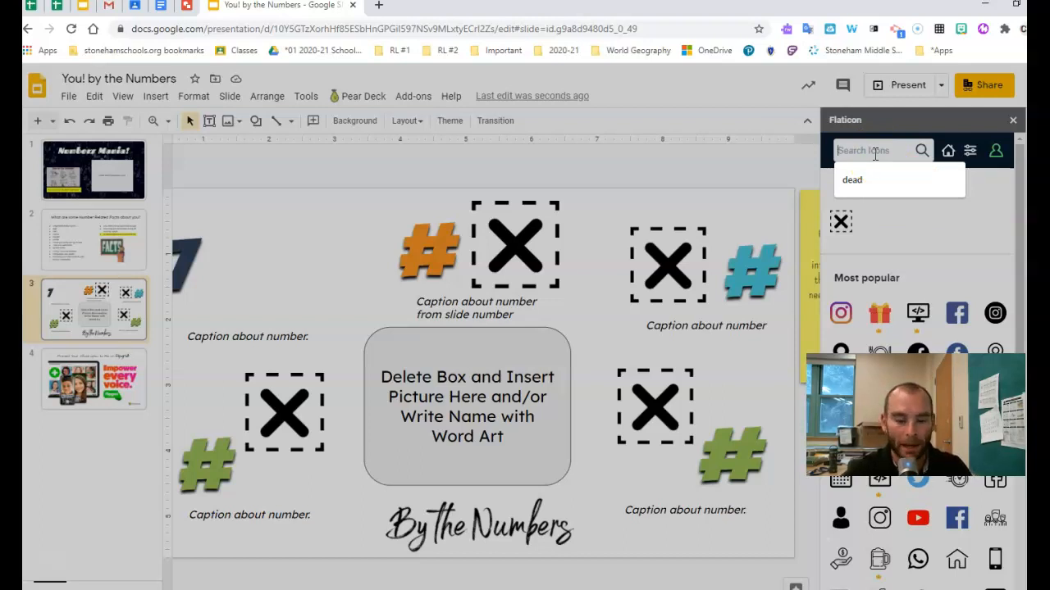
pyautogui.write('teaching')
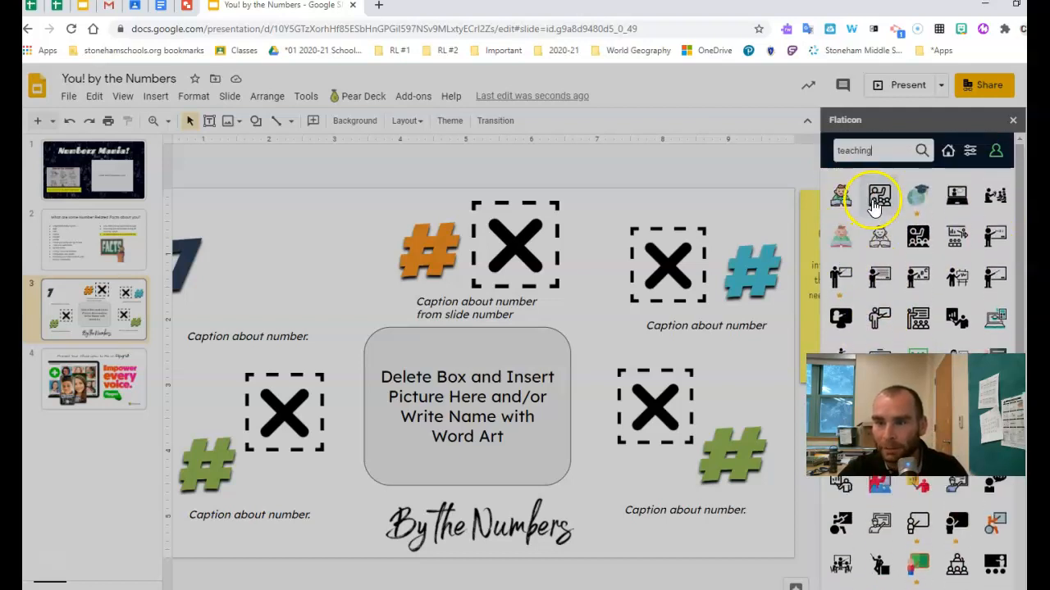
pyautogui.click(878, 196)
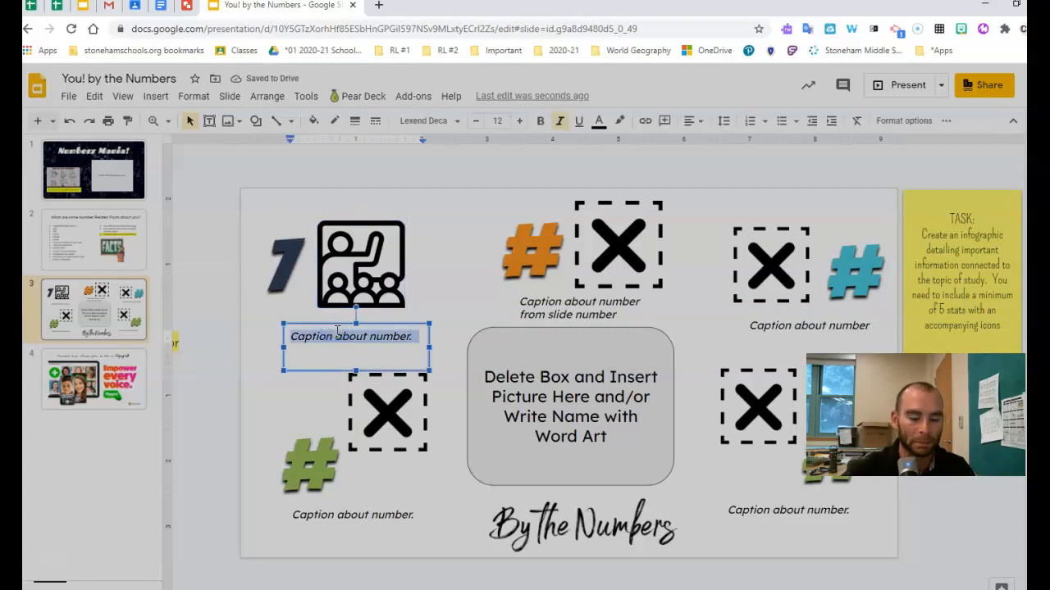
# Step: Type the caption 'Years I have been teaching', then show the Numbers Mania title slide
pyautogui.write('Years I have been')
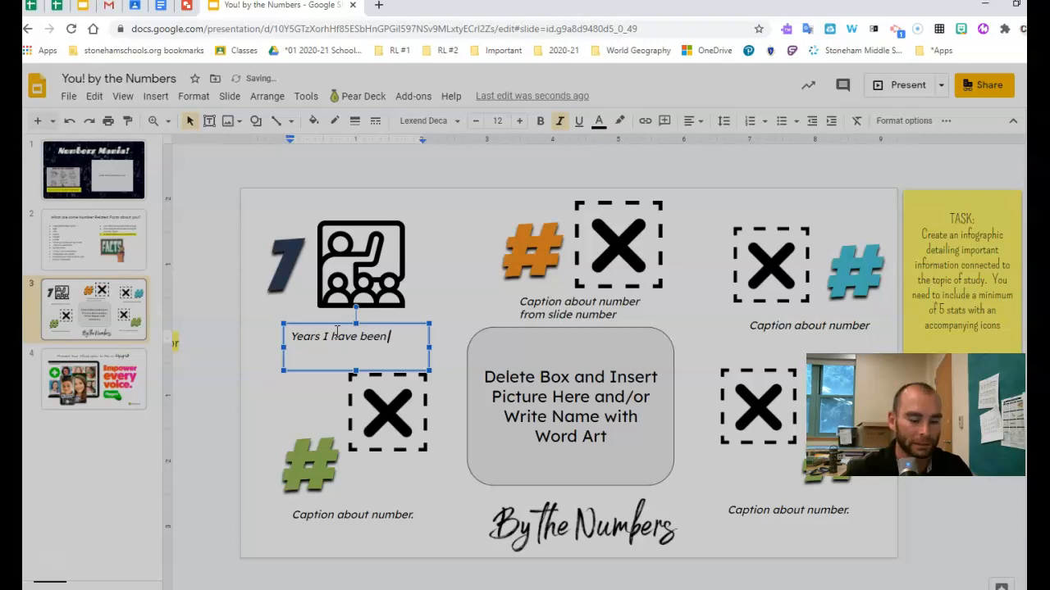
pyautogui.write('teaching')
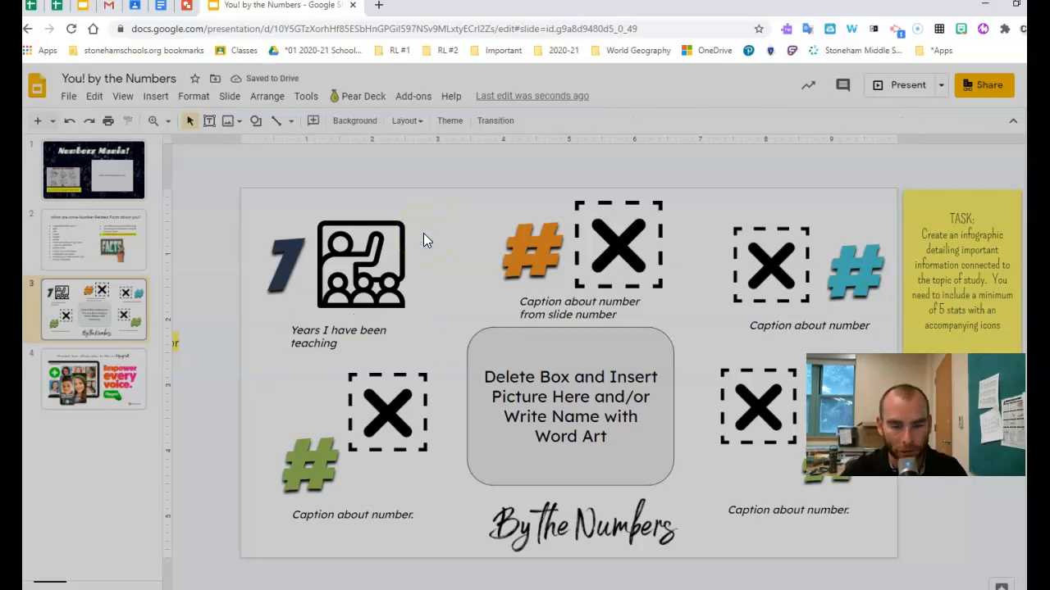
pyautogui.moveTo(263, 377)
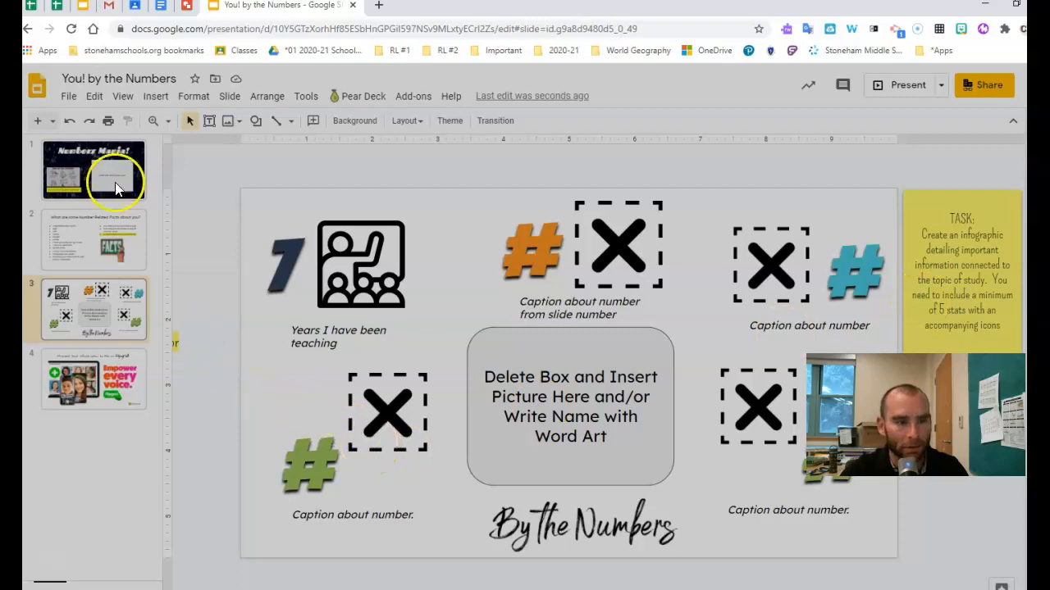
pyautogui.click(93, 171)
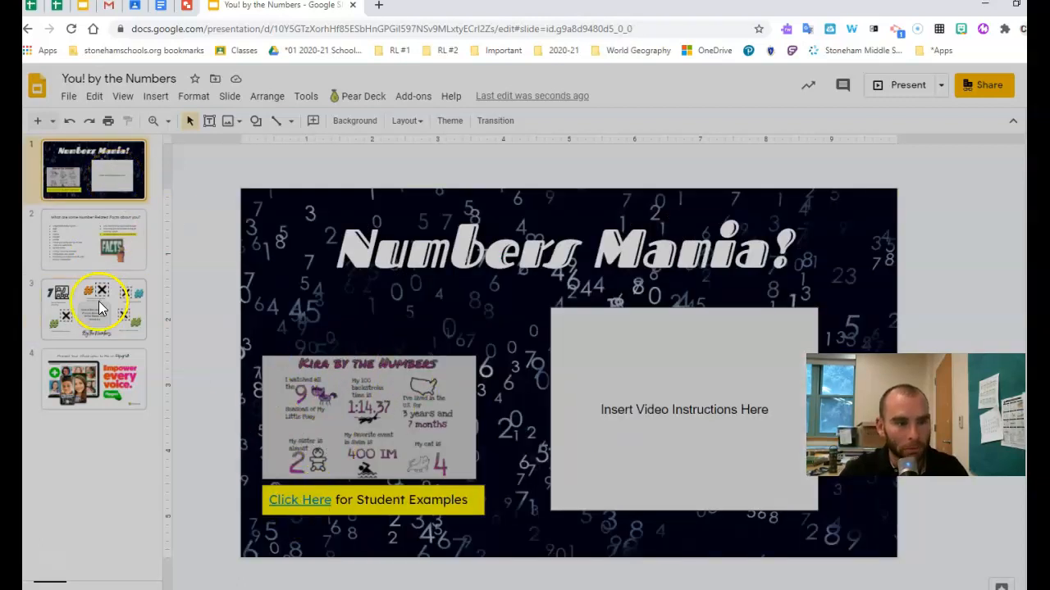
# Step: Return to the infographic slide and search Flaticon for 'teacher'
pyautogui.click(93, 308)
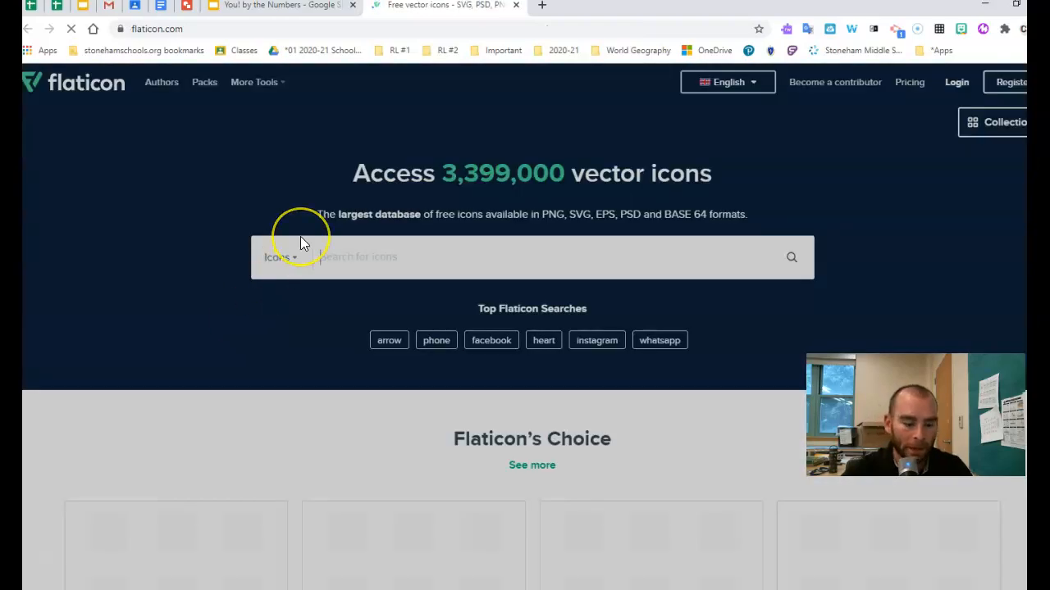
pyautogui.write('t')
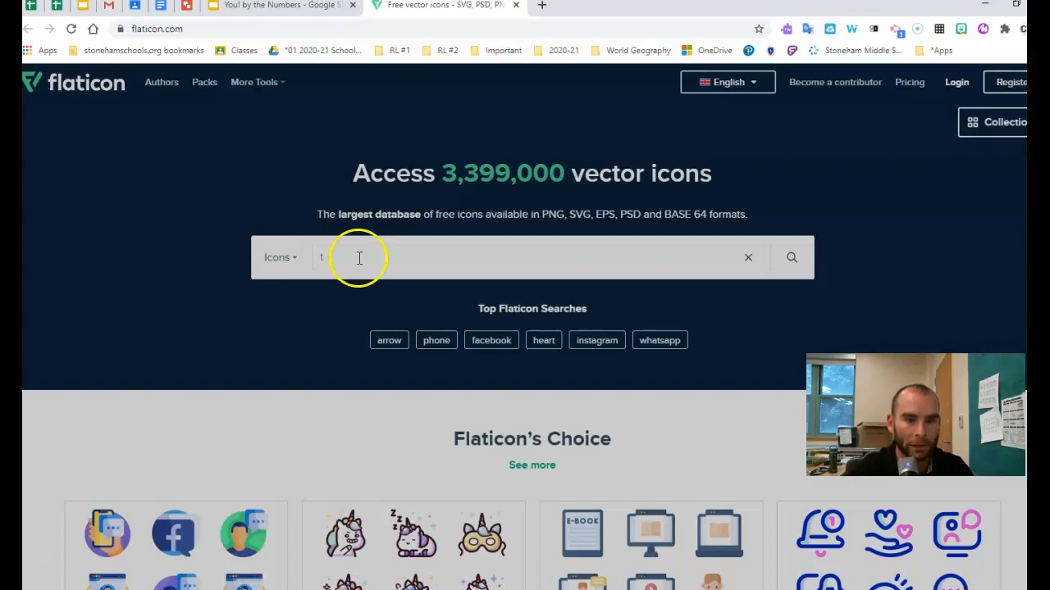
pyautogui.write('teacher')
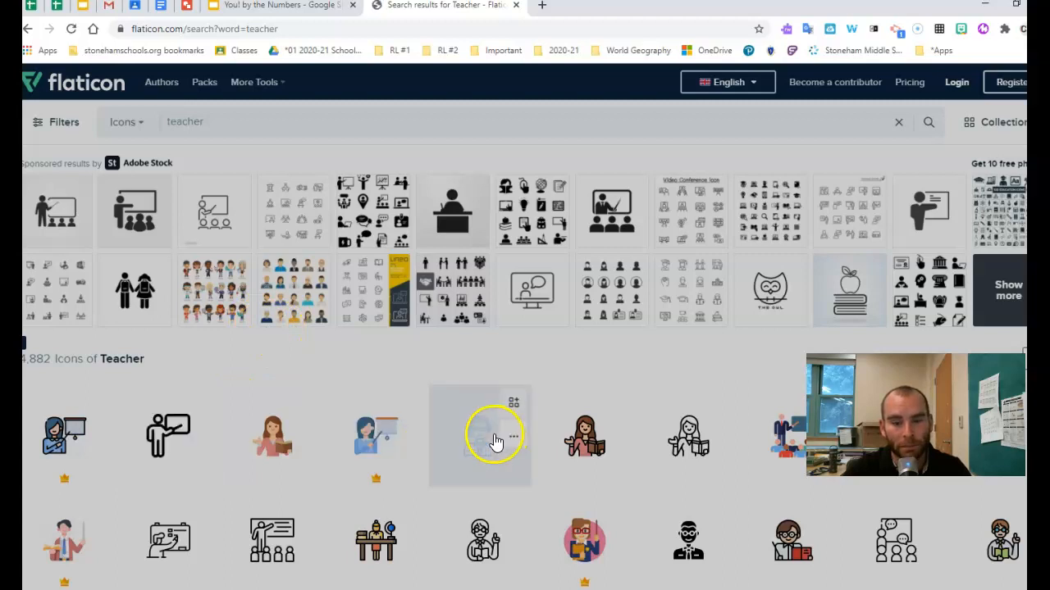
# Step: Copy the blue teacher icon image from Flaticon and return to the presentation
pyautogui.click(513, 436)
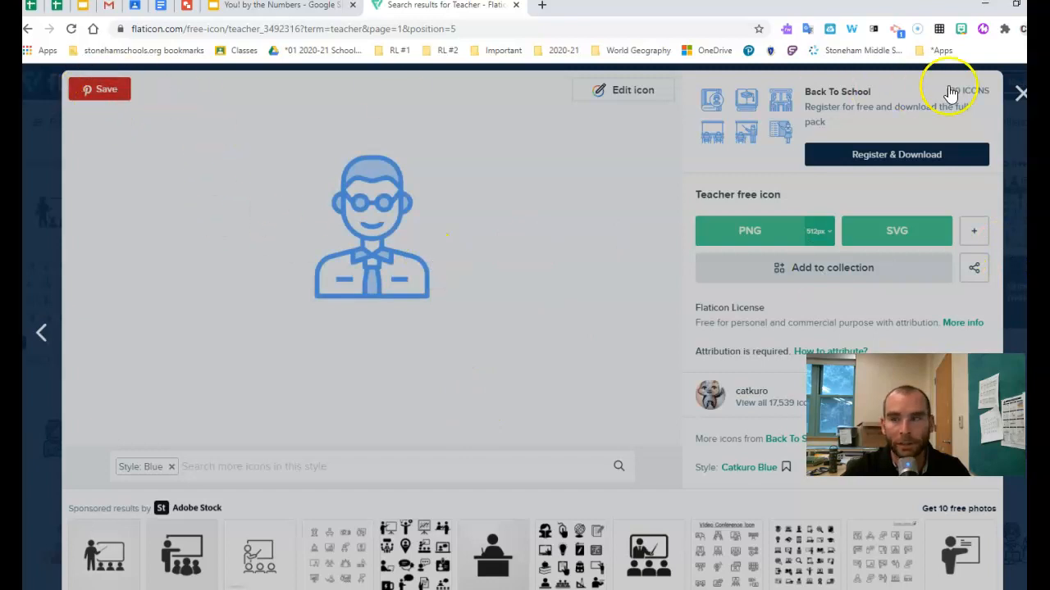
pyautogui.click(1020, 92)
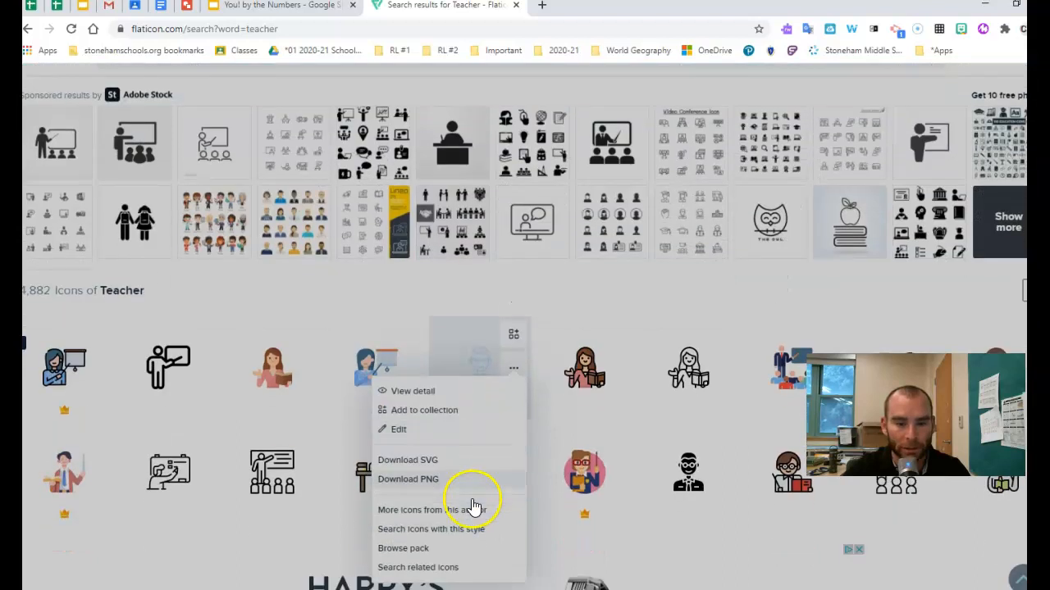
pyautogui.click(413, 390)
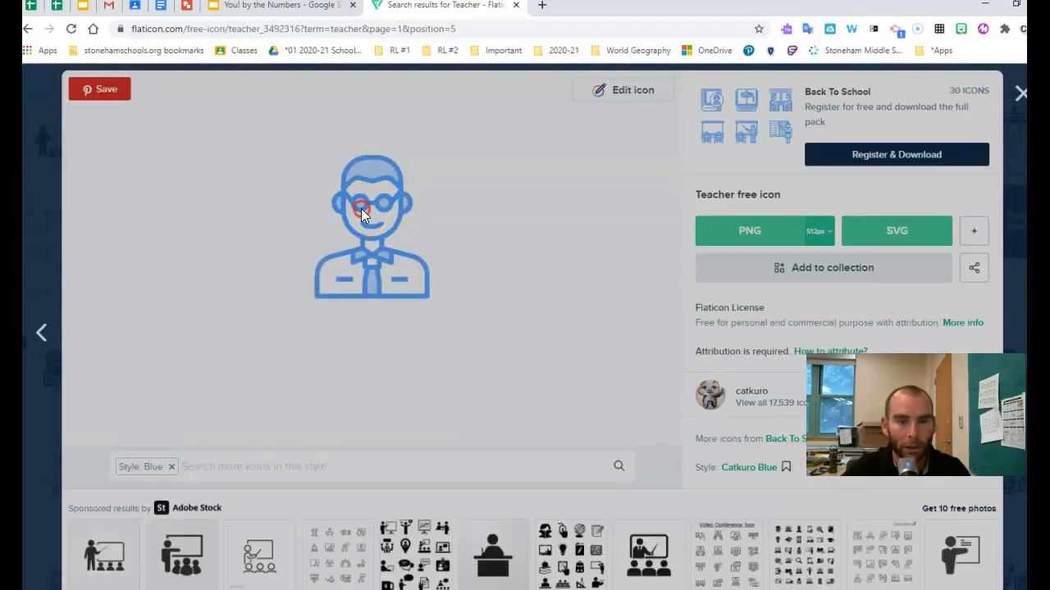
pyautogui.rightClick(364, 212)
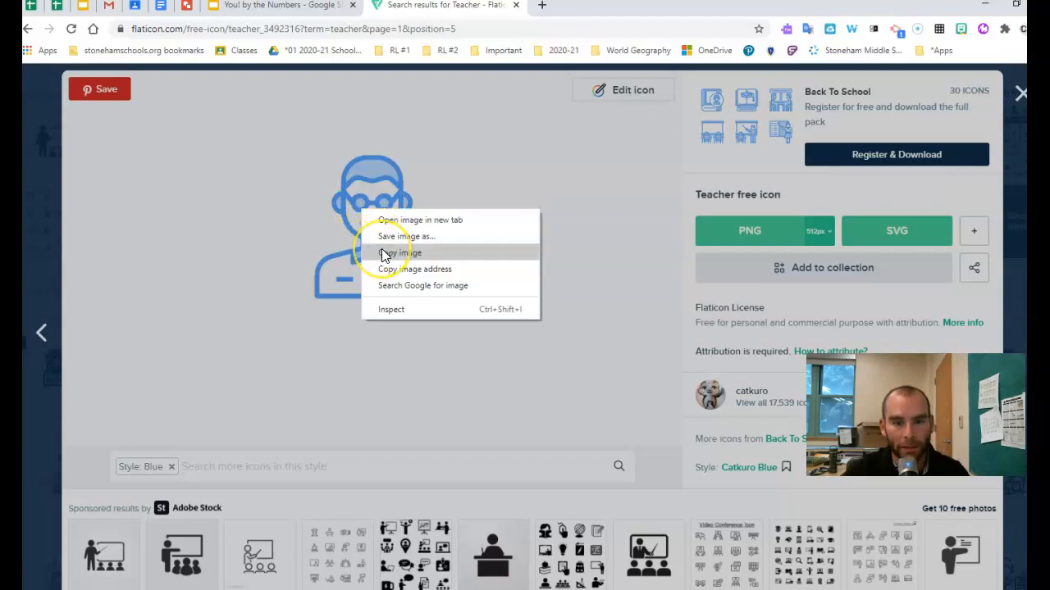
pyautogui.click(401, 252)
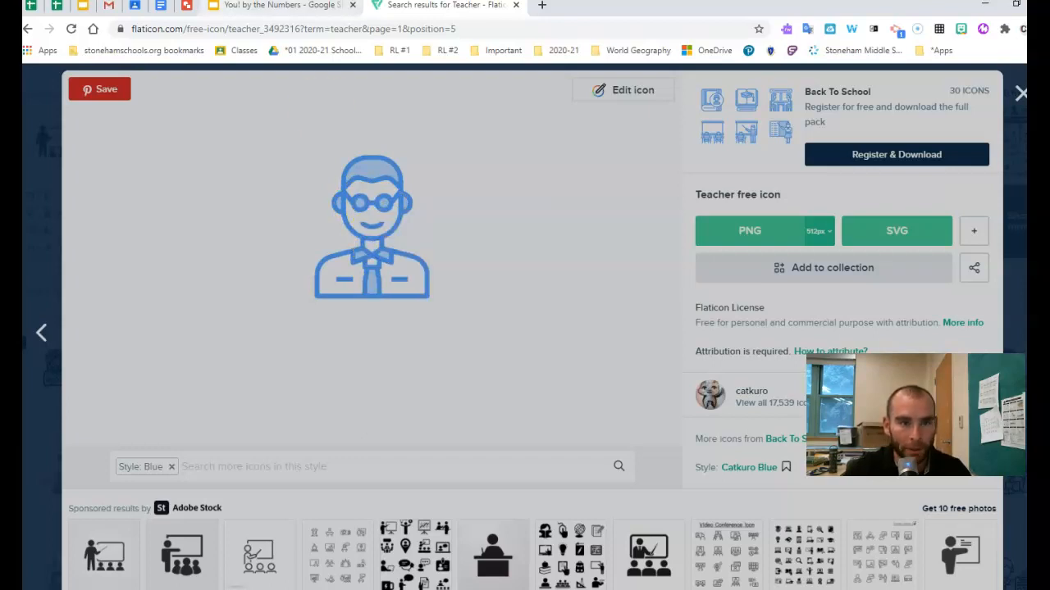
pyautogui.click(279, 5)
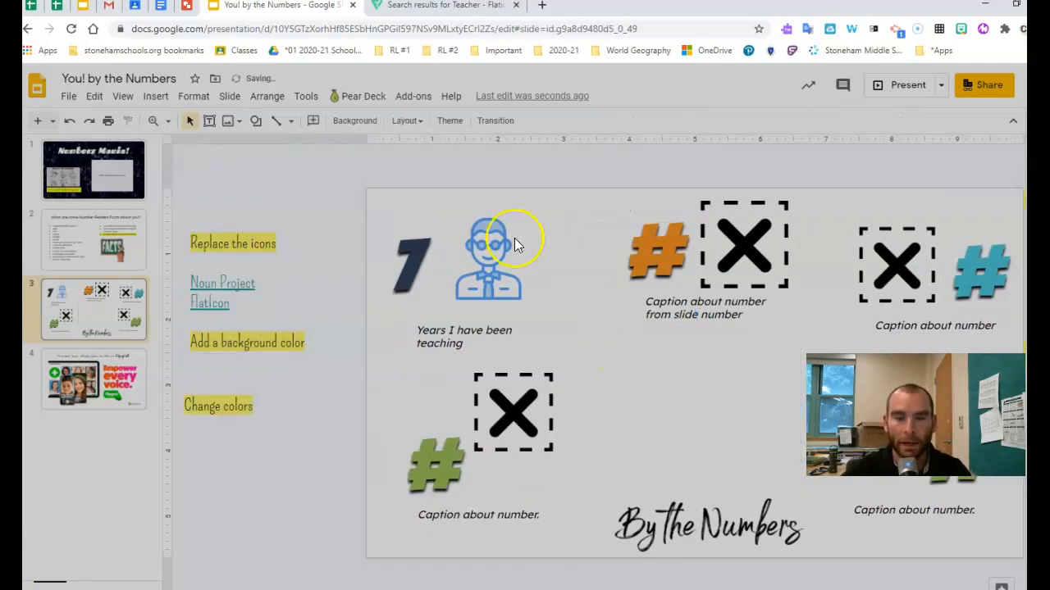
# Step: Add 'Mr. Daniels' WordArt above By the Numbers, filled red in Joti One font
pyautogui.click(154, 96)
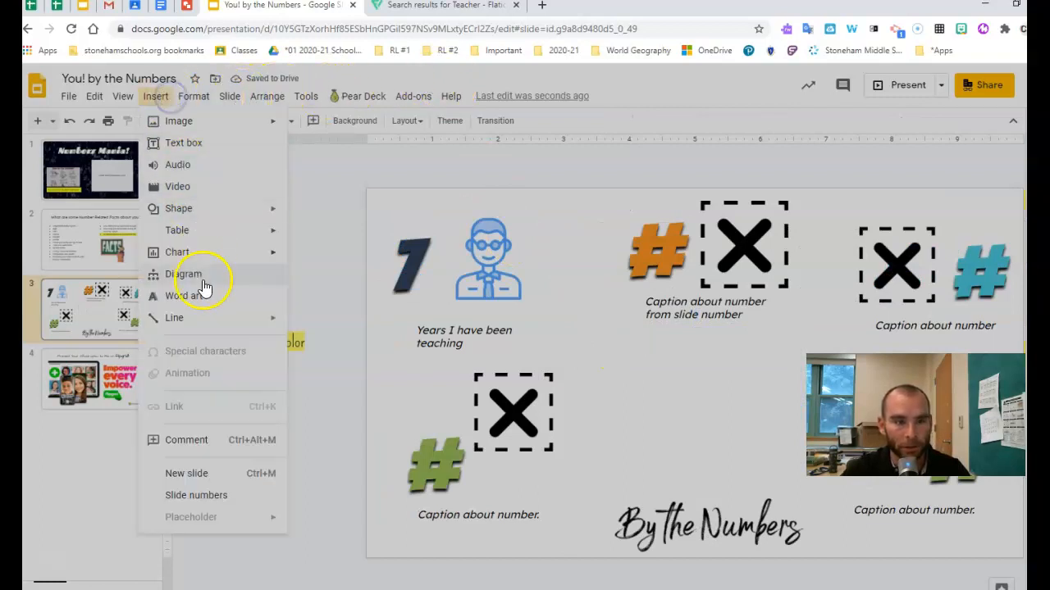
pyautogui.write('Mr. Daniels')
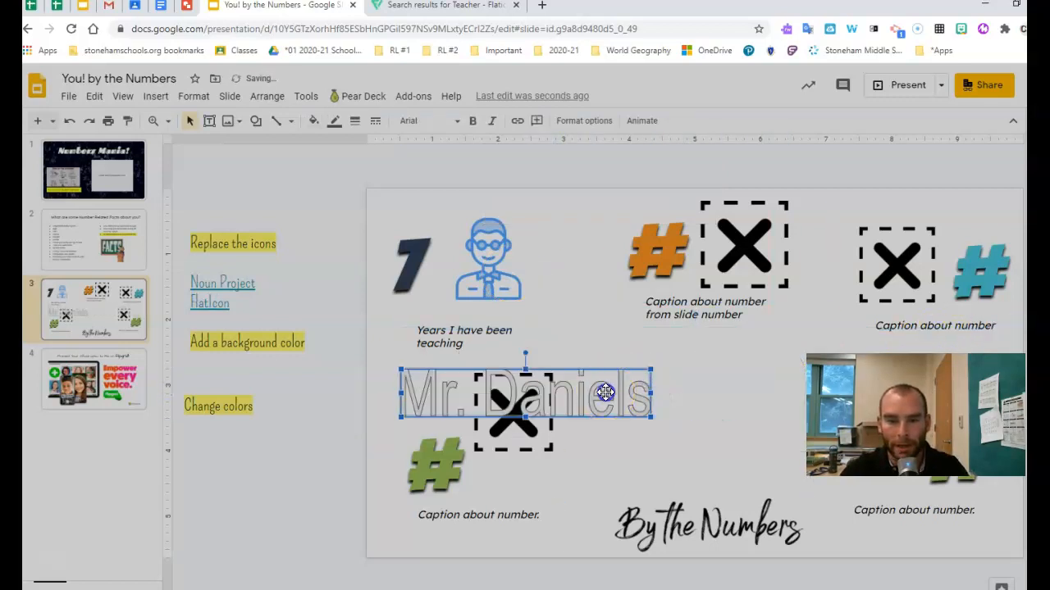
pyautogui.moveTo(525, 394); pyautogui.dragTo(668, 459)
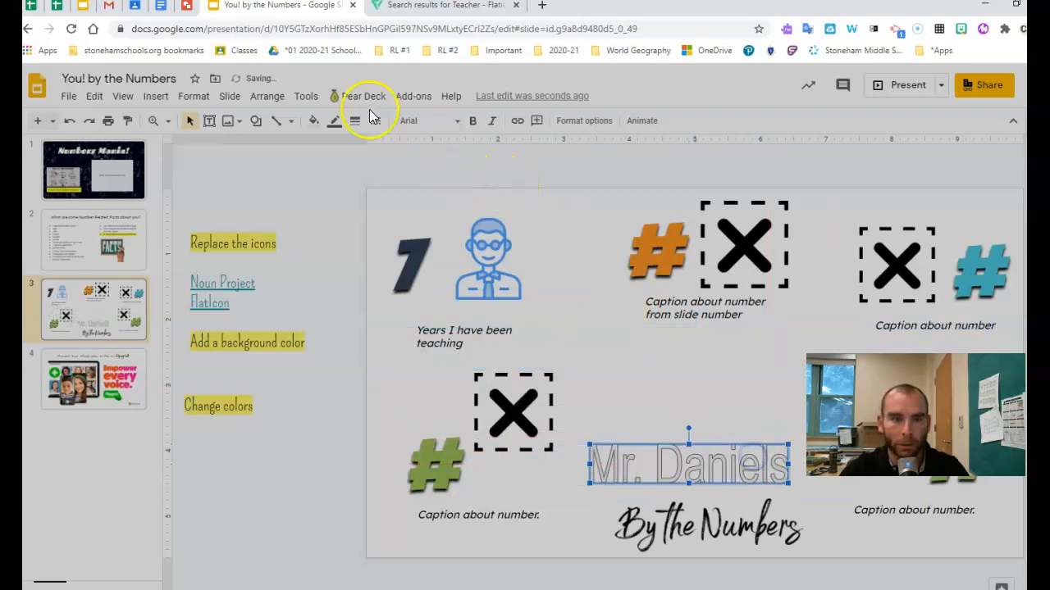
pyautogui.click(313, 121)
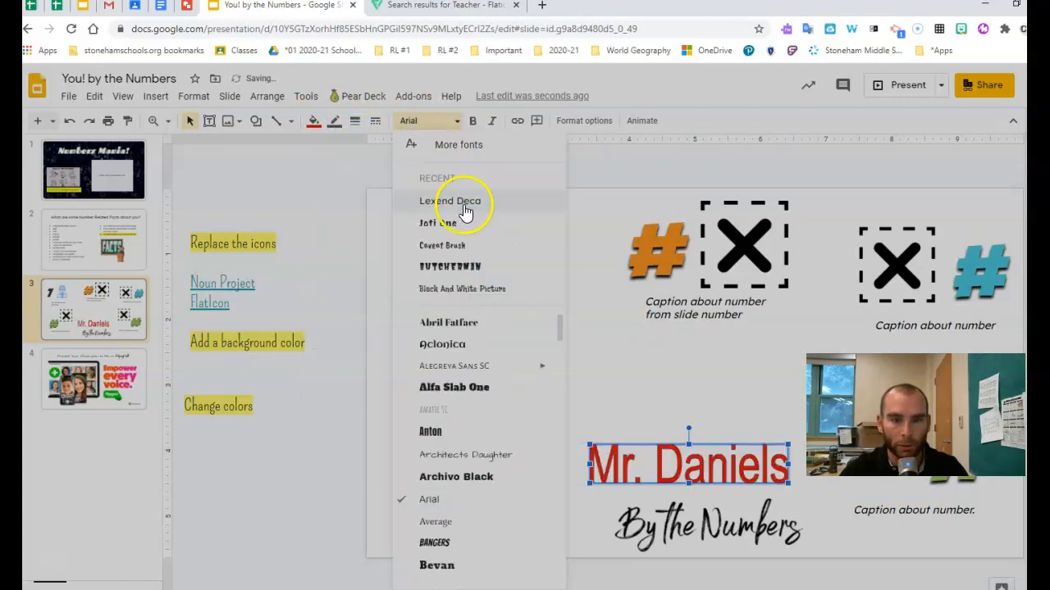
pyautogui.click(438, 224)
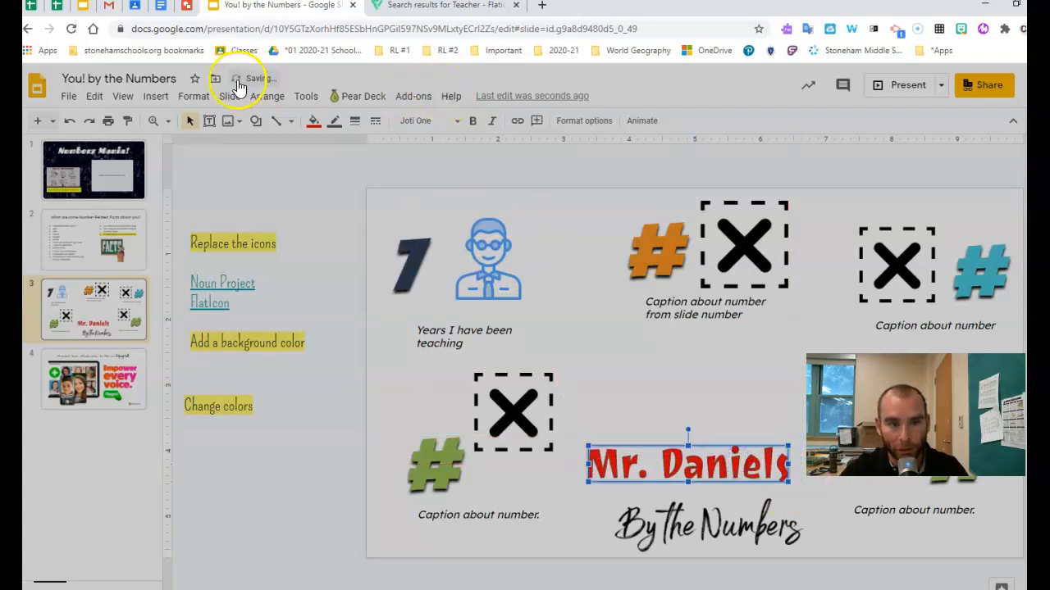
pyautogui.click(155, 96)
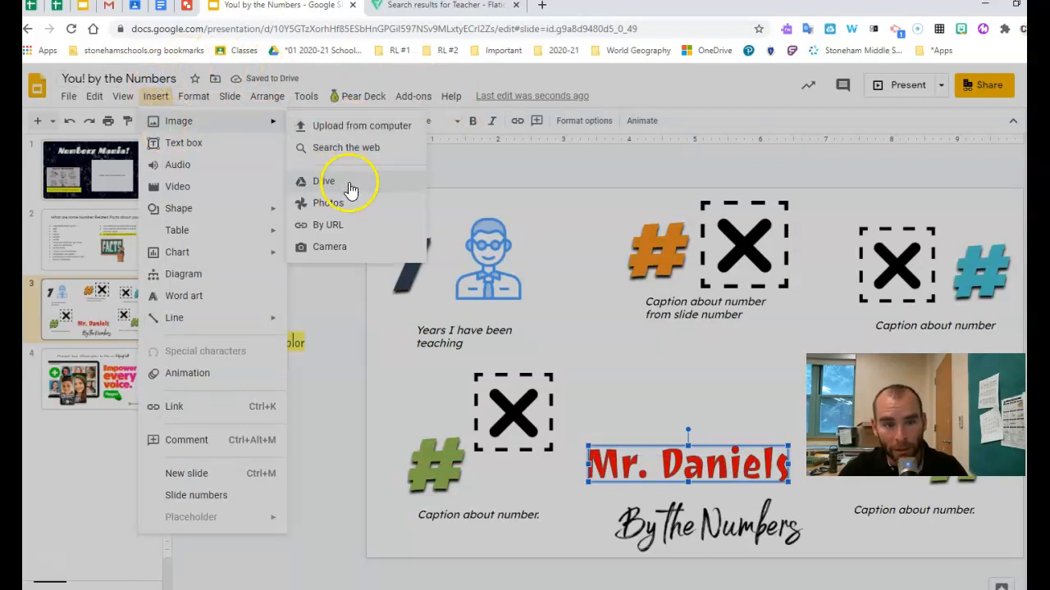
pyautogui.click(328, 246)
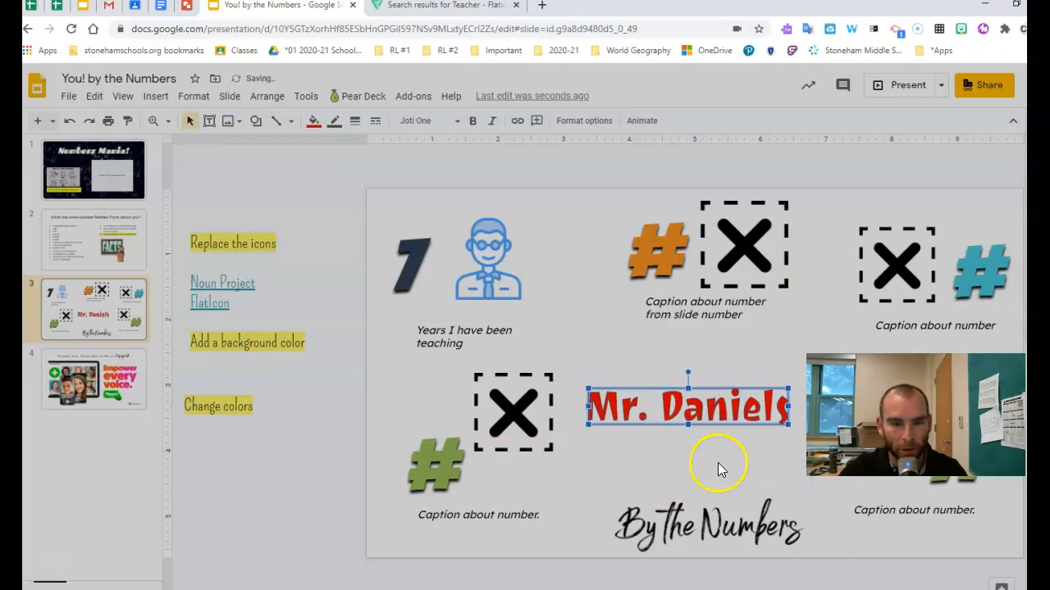
pyautogui.moveTo(725, 446)
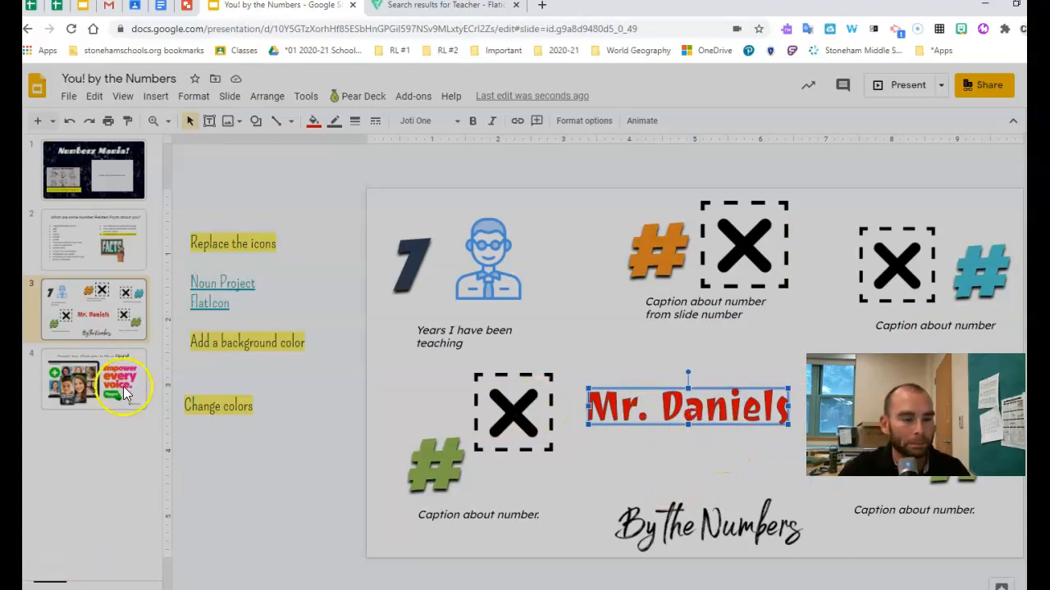
# Step: Show slide 4, the Flipgrid infographic presentation slide
pyautogui.click(93, 379)
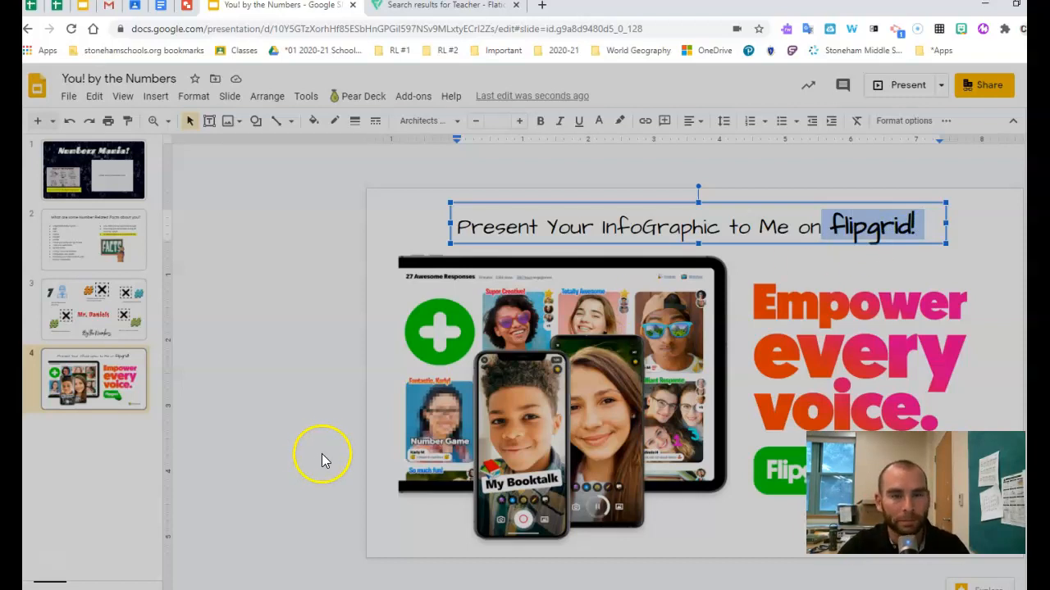
pyautogui.moveTo(324, 450)
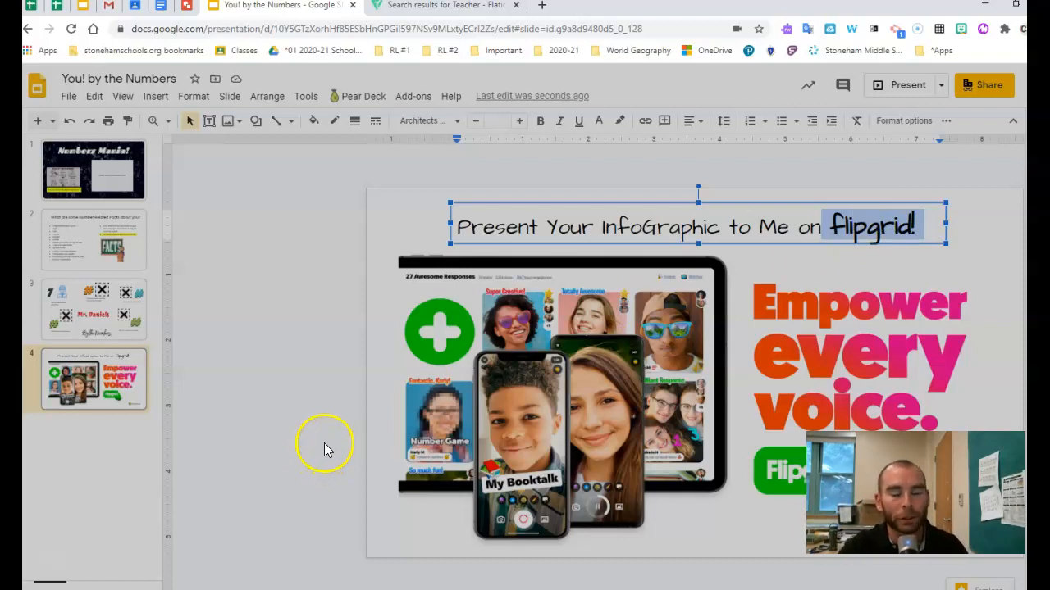